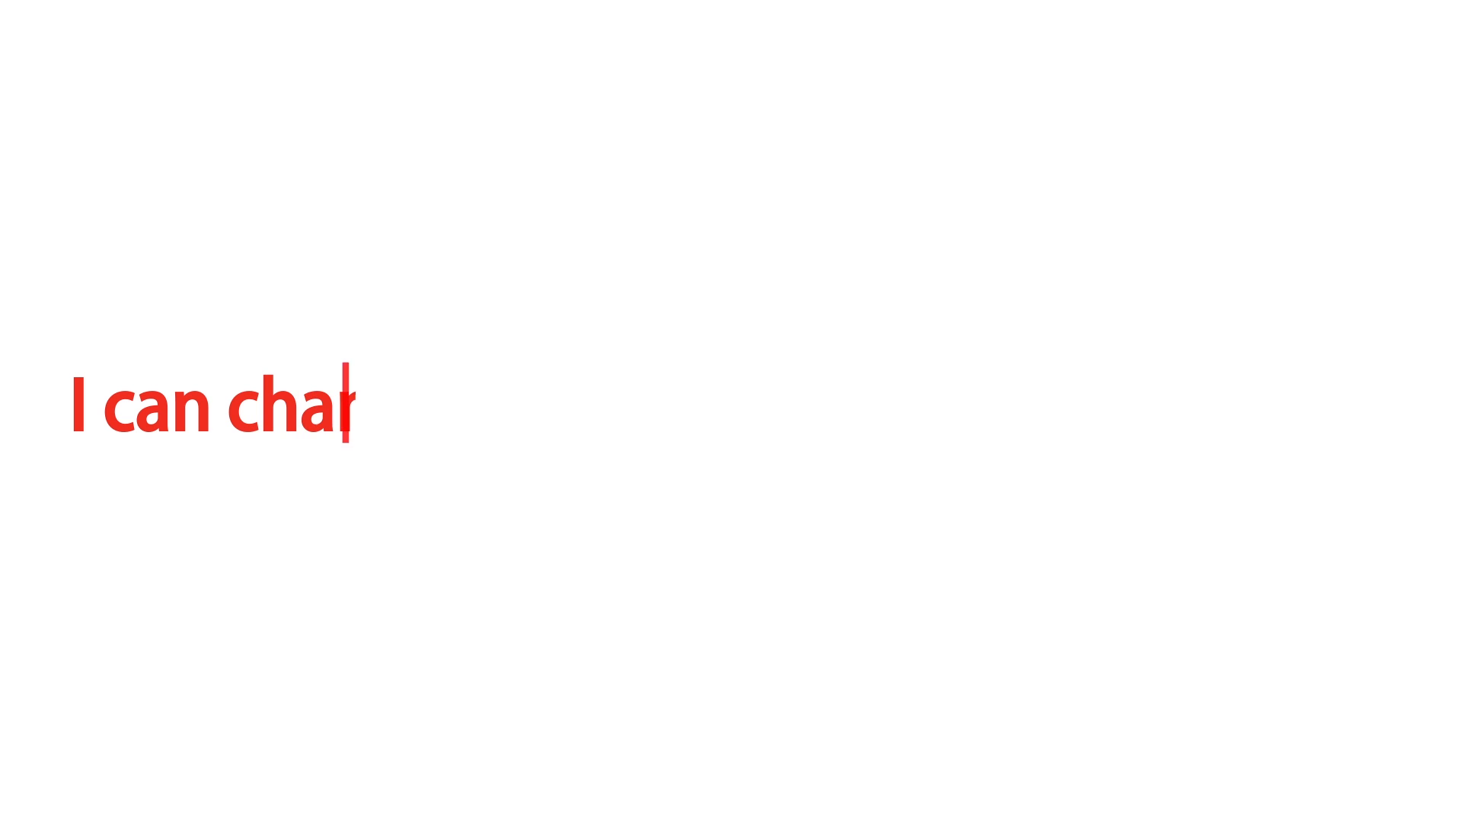
pyautogui.write('nge my world with SP Eng')
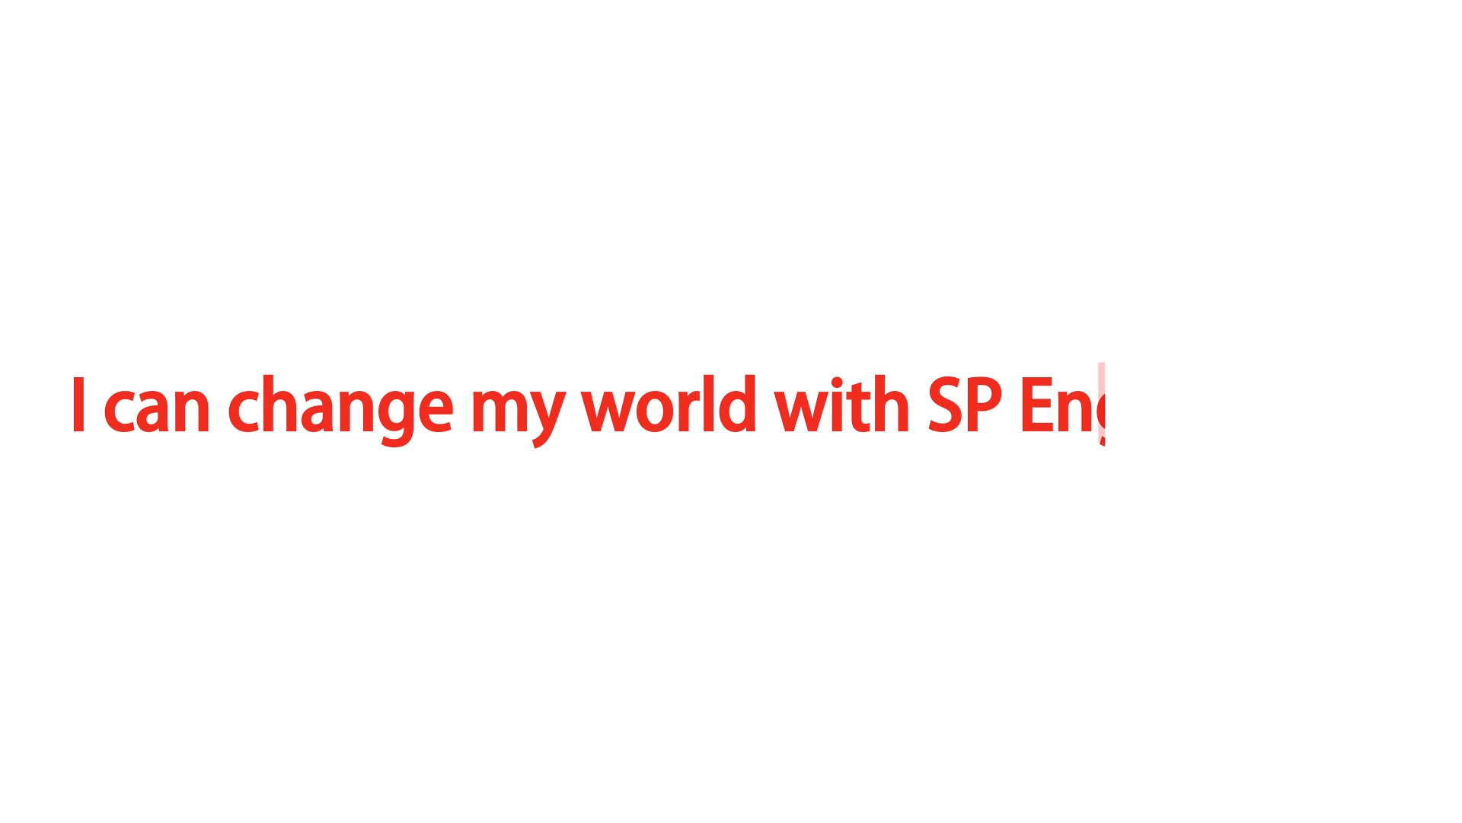